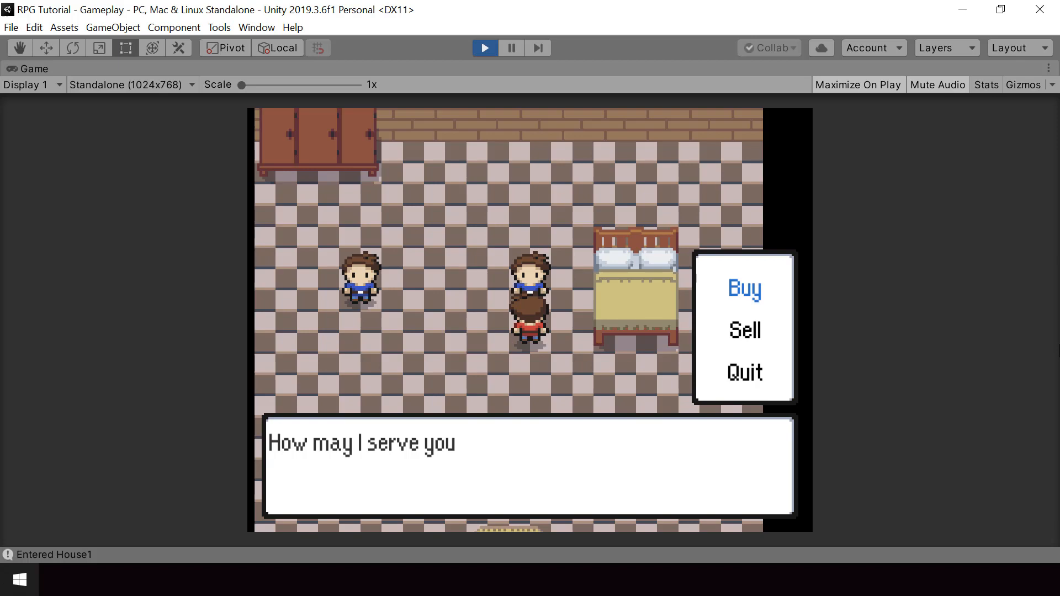
# Step: Focus the running game and choose Buy to show the $1000 wallet and item prices
pyautogui.click(743, 289)
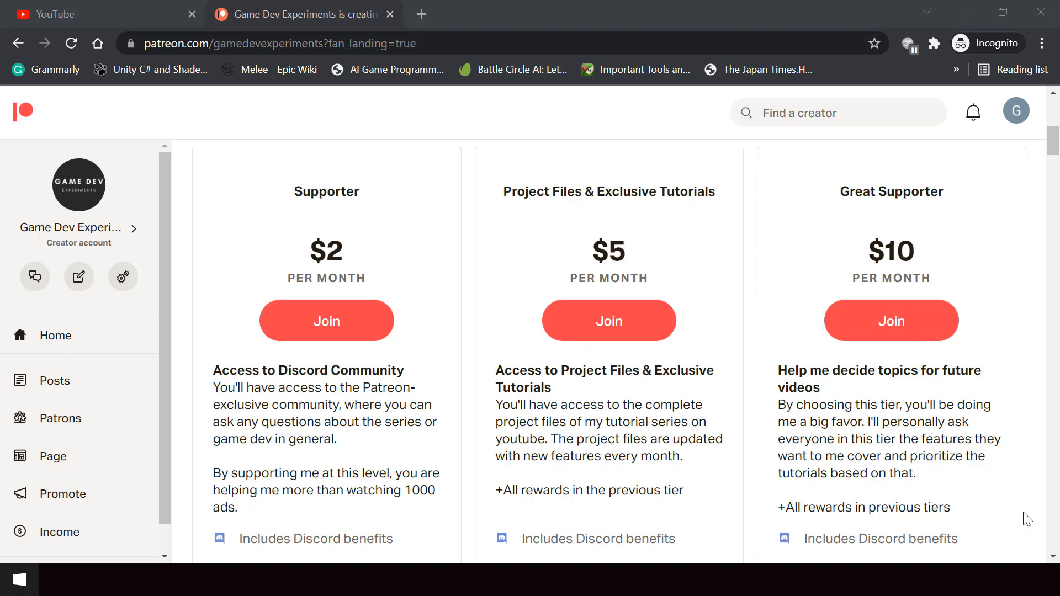
pyautogui.scroll(-3)
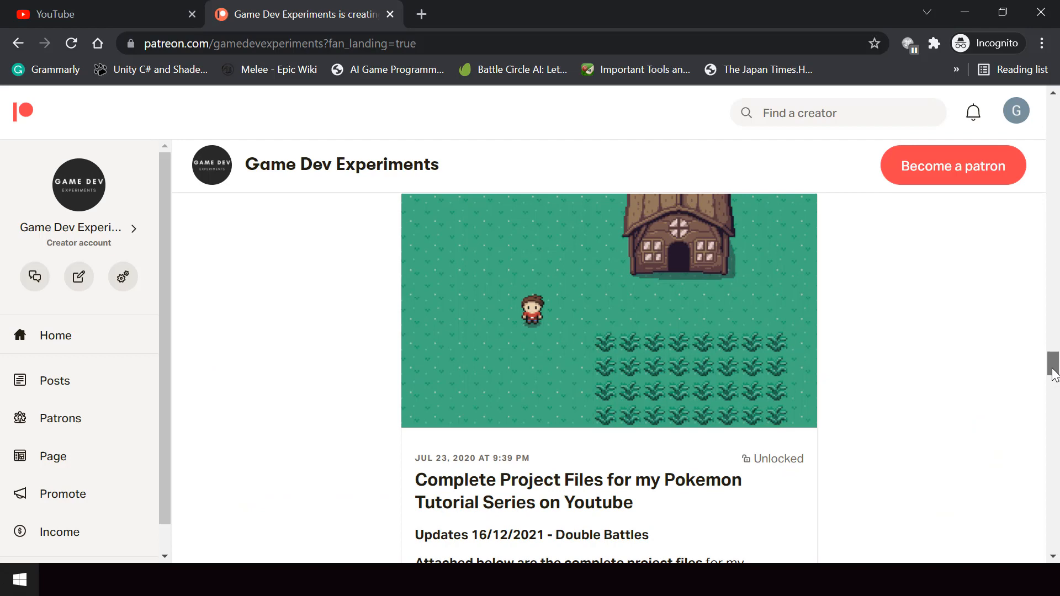
pyautogui.scroll(-3)
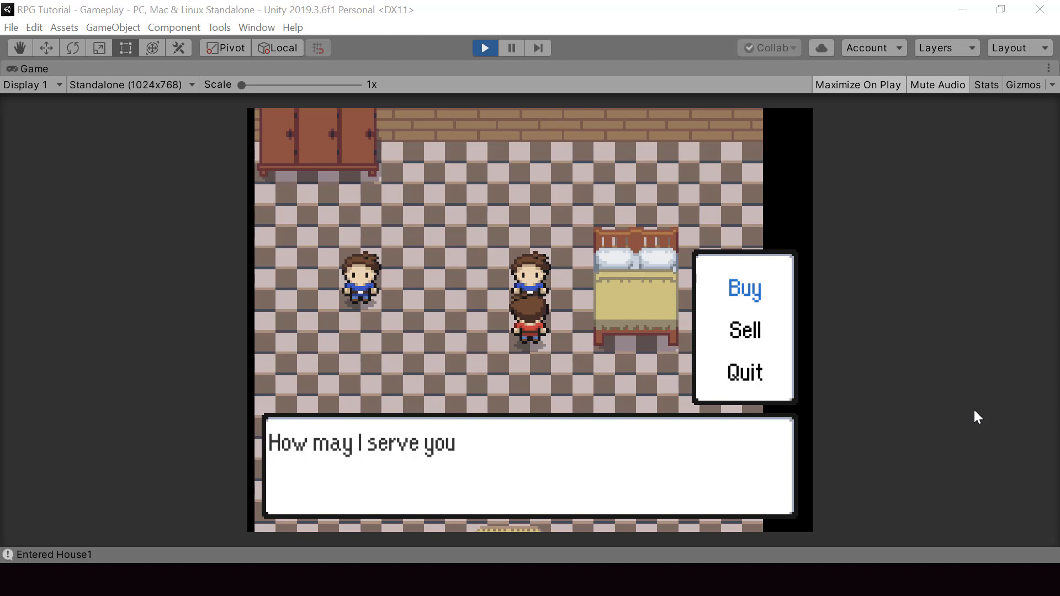
pyautogui.click(744, 288)
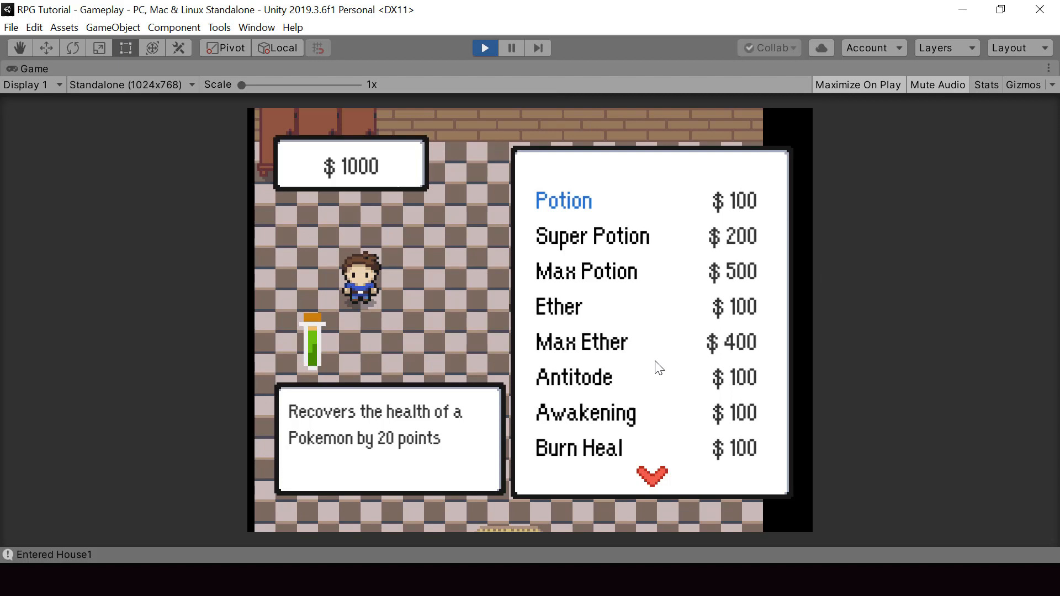
pyautogui.moveTo(359, 215)
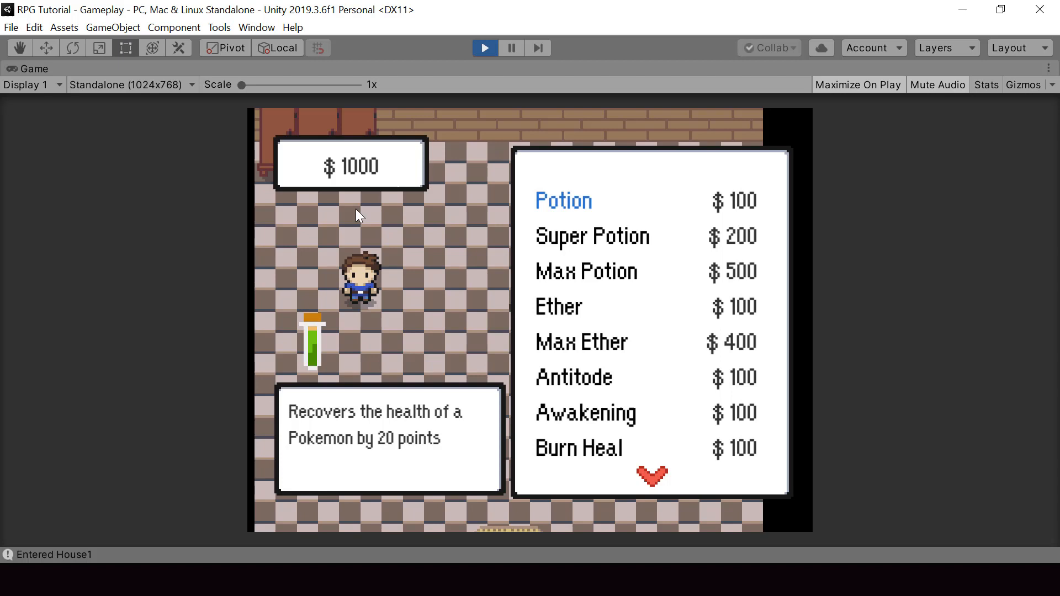
pyautogui.click(1047, 67)
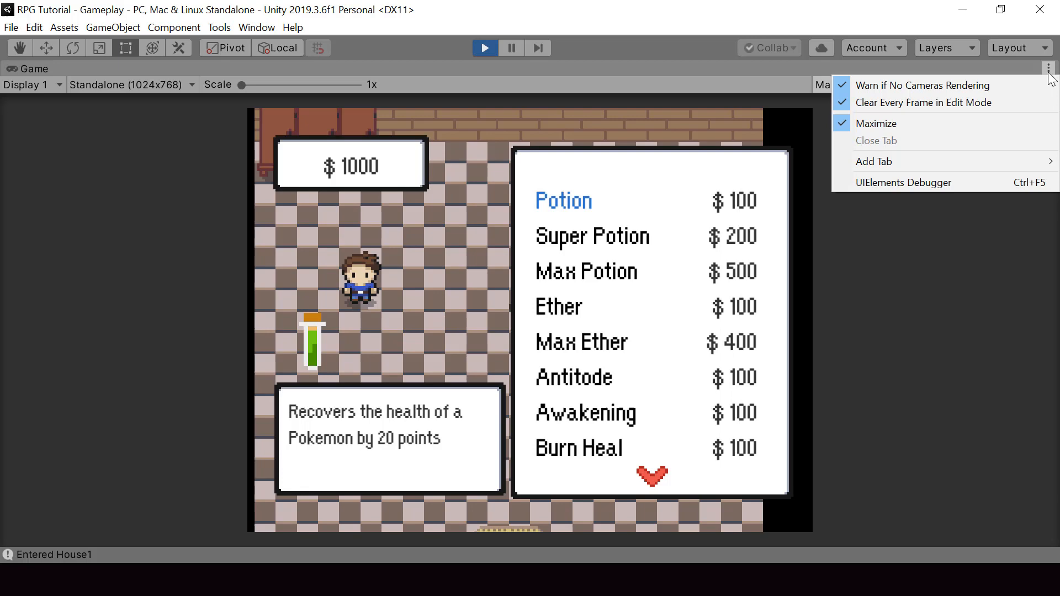
# Step: Restore the editor layout, reveal Player's Main Camera, and set its Position X to 3.43
pyautogui.click(876, 123)
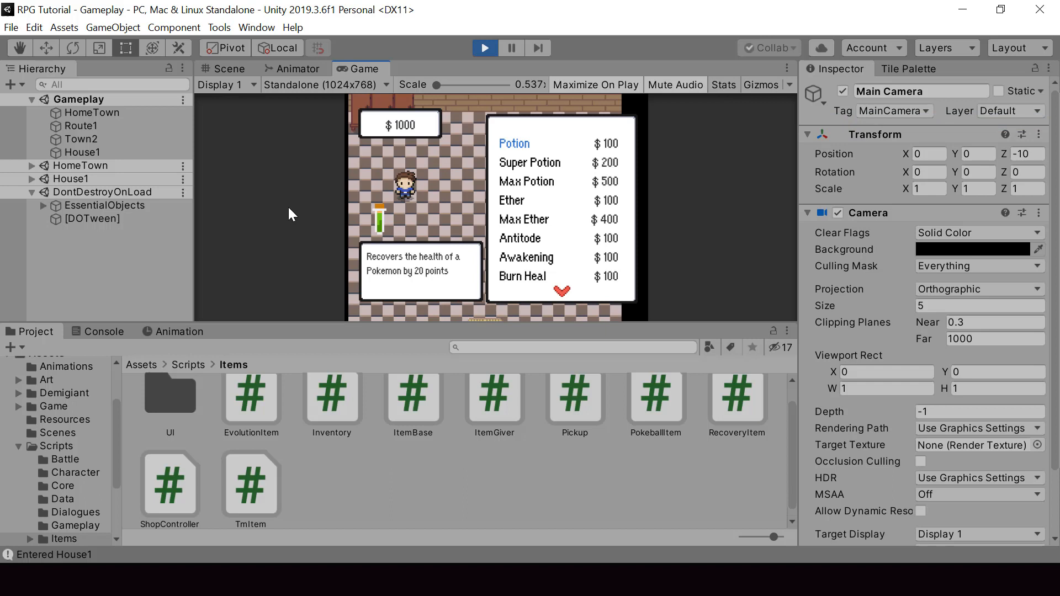
pyautogui.click(119, 232)
pyautogui.write('3.43')
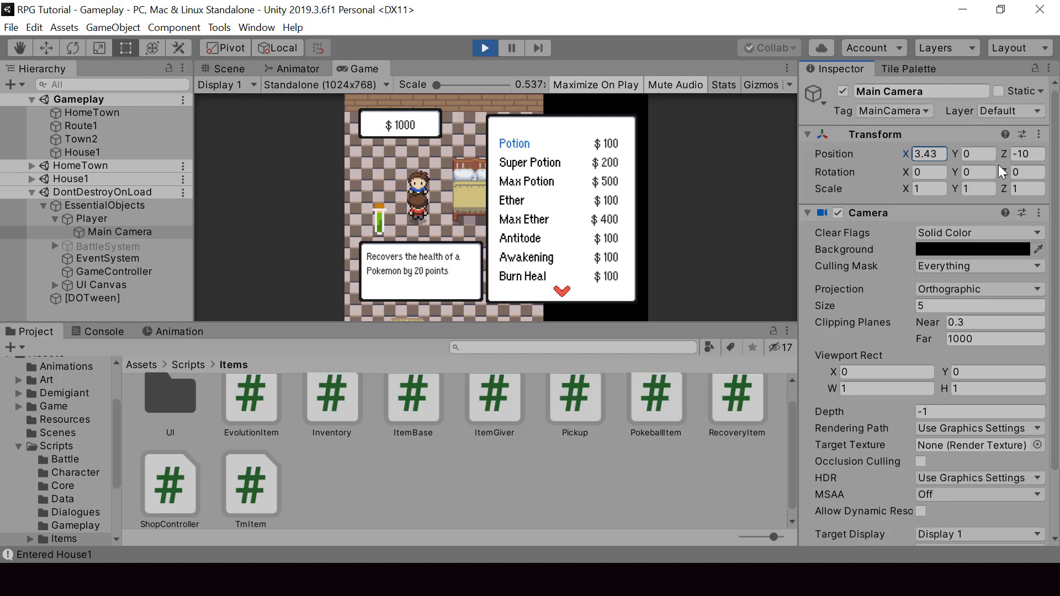
pyautogui.moveTo(403, 202)
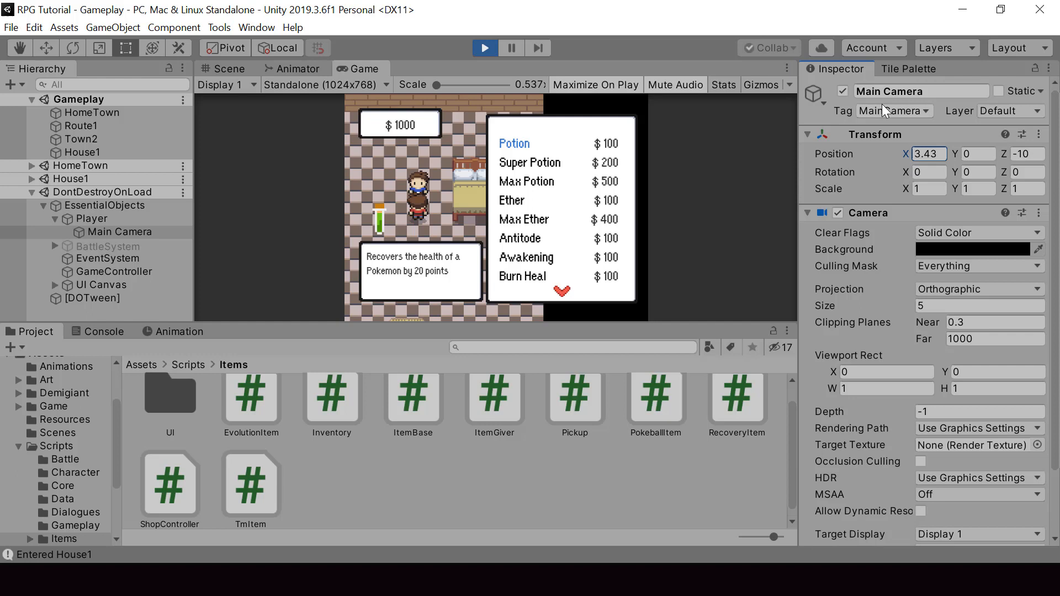
pyautogui.click(485, 47)
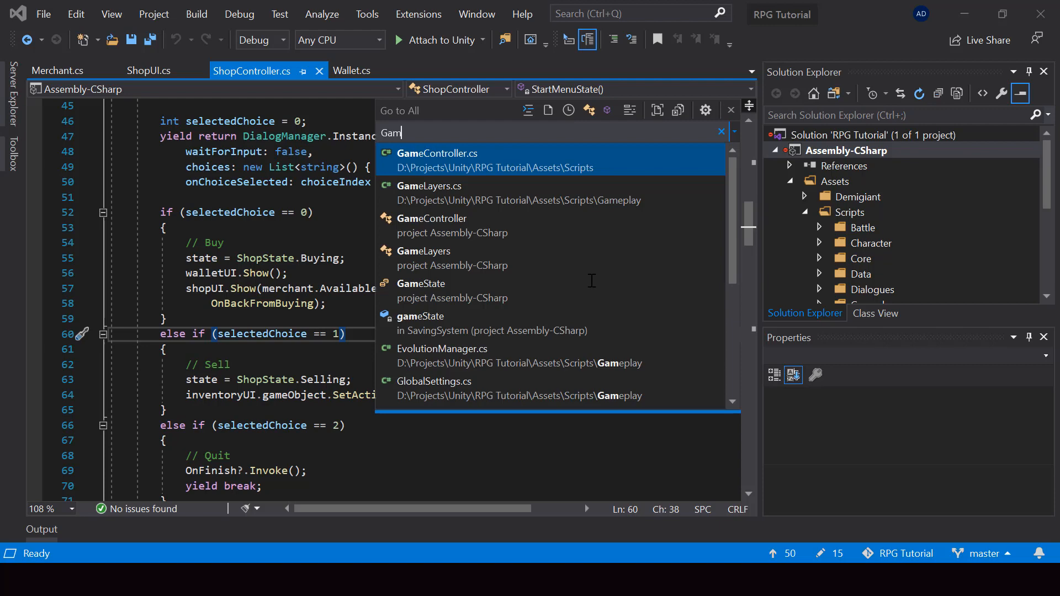
# Step: Write MoveCamera(Vector2 moveOffset) in GameController, adding the offset to worldCamera.transform.position
pyautogui.click(436, 160)
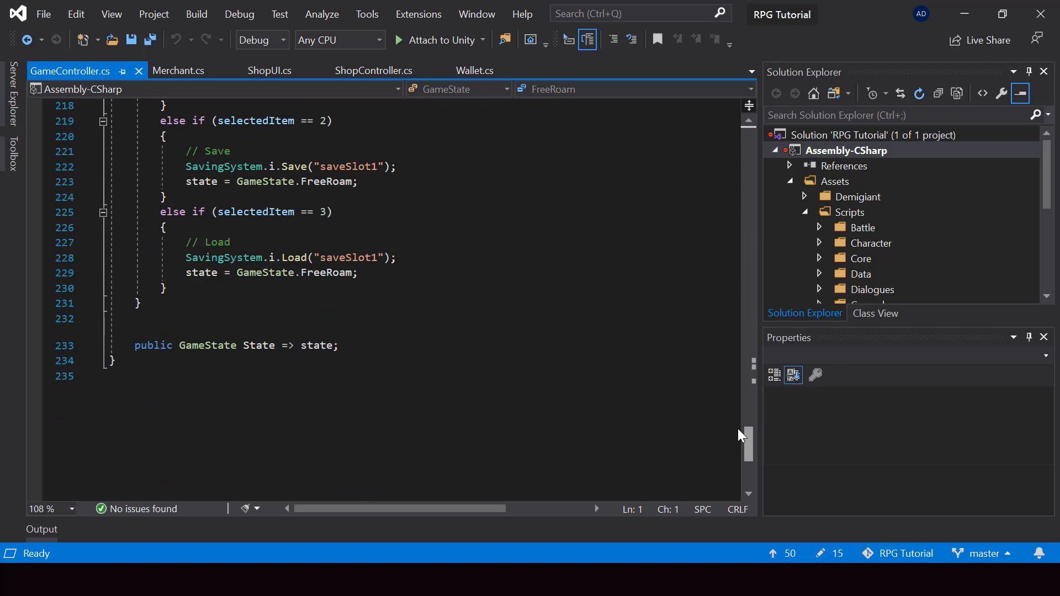
pyautogui.write('public void Move')
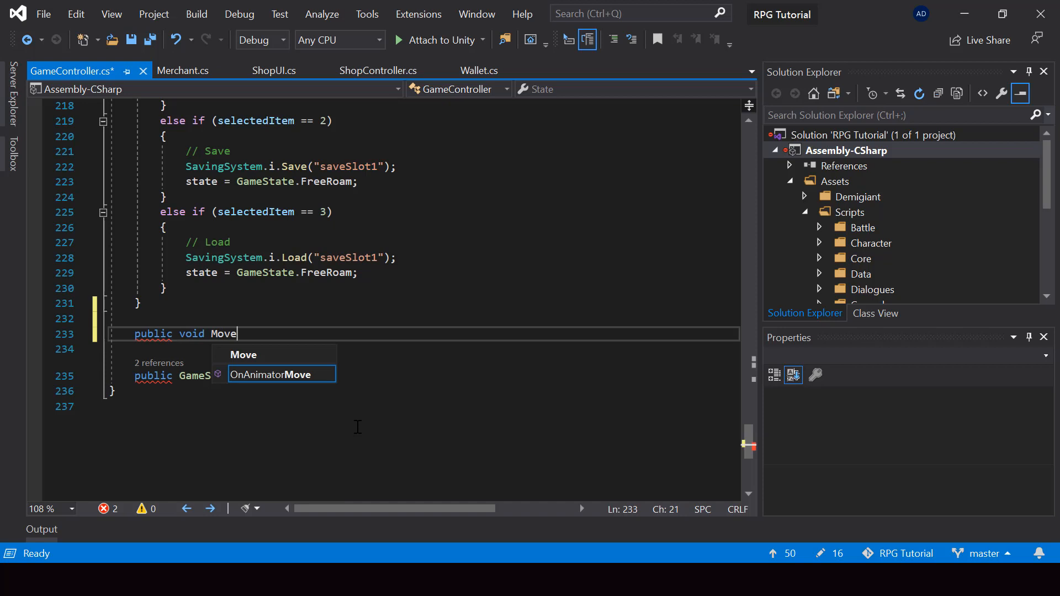
pyautogui.write('Camera(Vect')
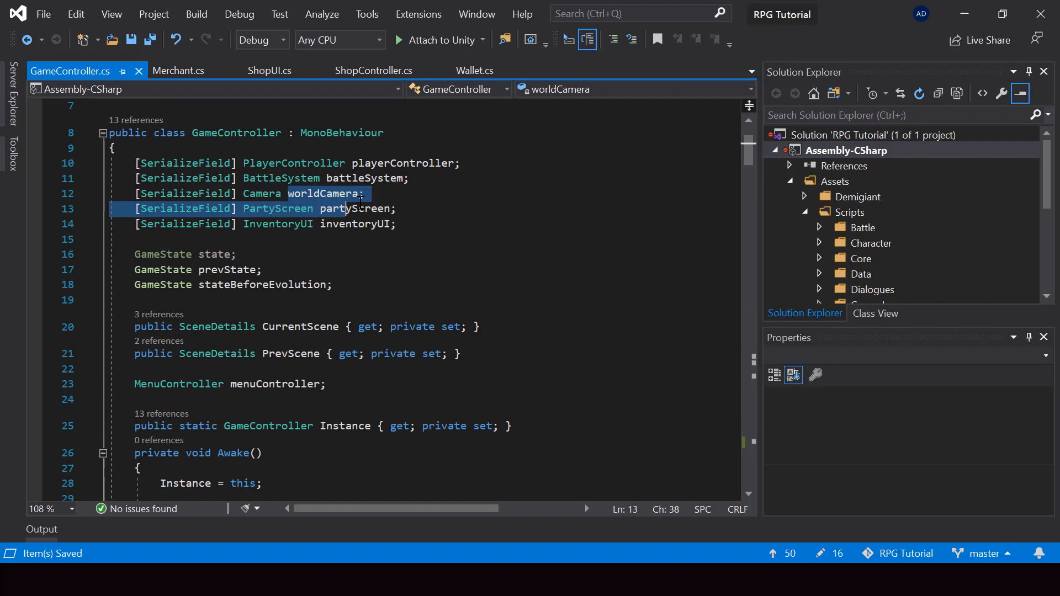
pyautogui.write('wor')
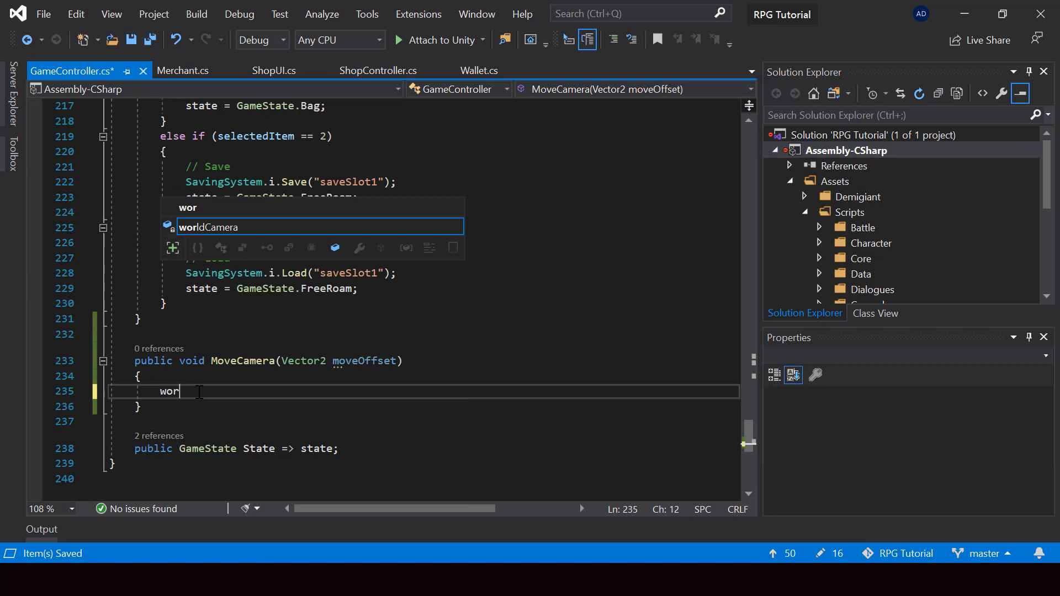
pyautogui.write('ldCamera.transform.p')
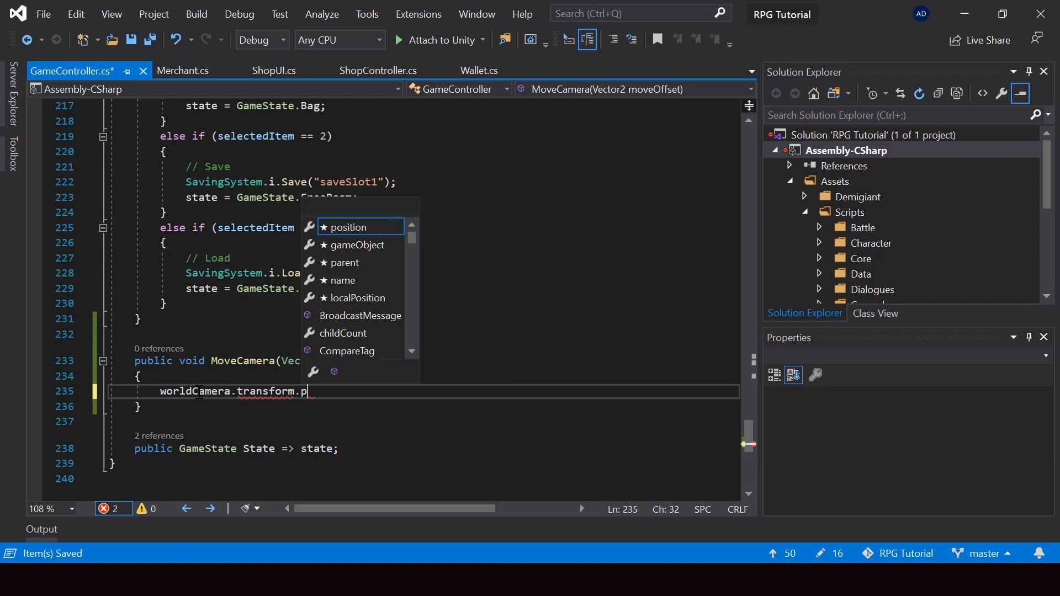
pyautogui.write('osition += moveOffset')
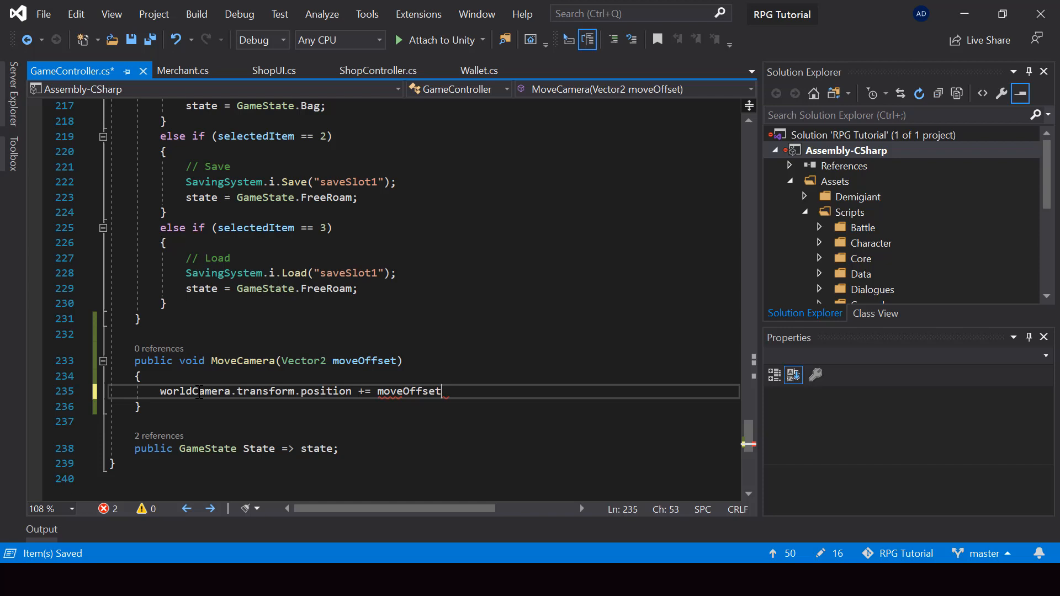
pyautogui.write(';')
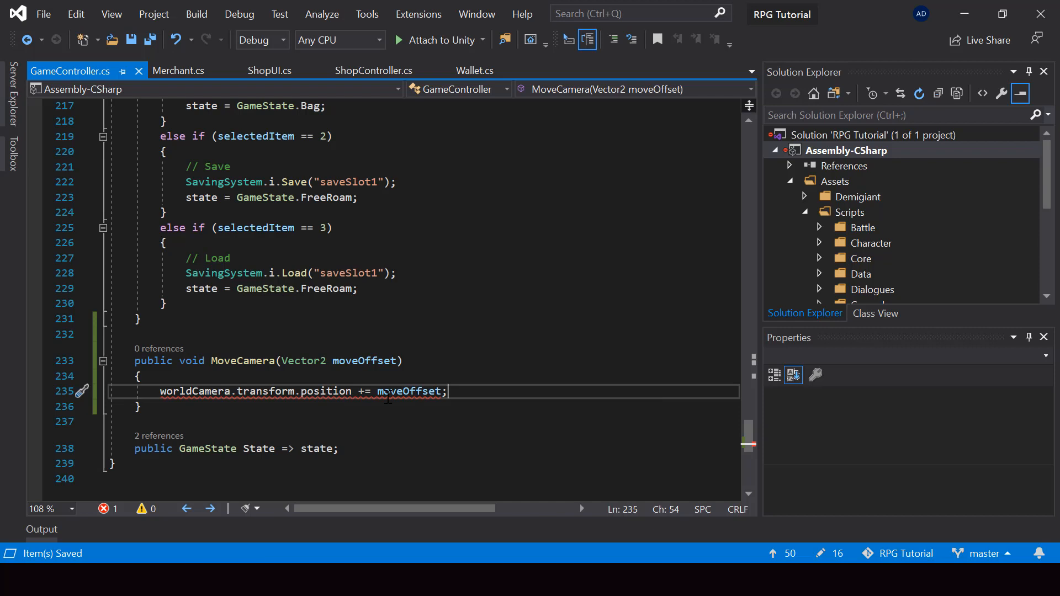
pyautogui.write('new Vector3(')
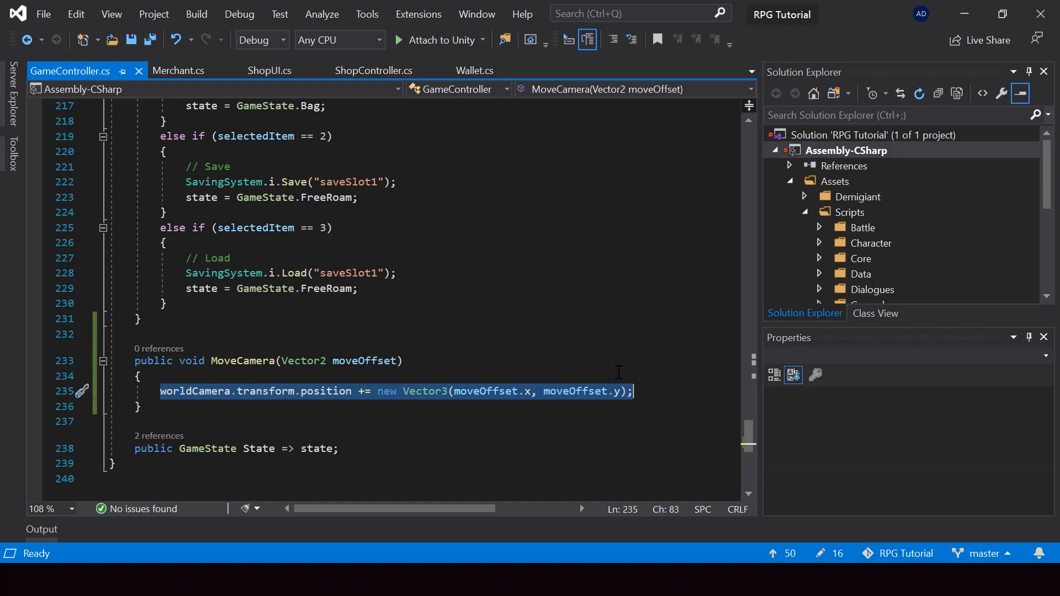
# Step: Add yield return Fader.i.FadeIn(0.5f) inside MoveCamera, turning it into a fading coroutine
pyautogui.press('Enter')
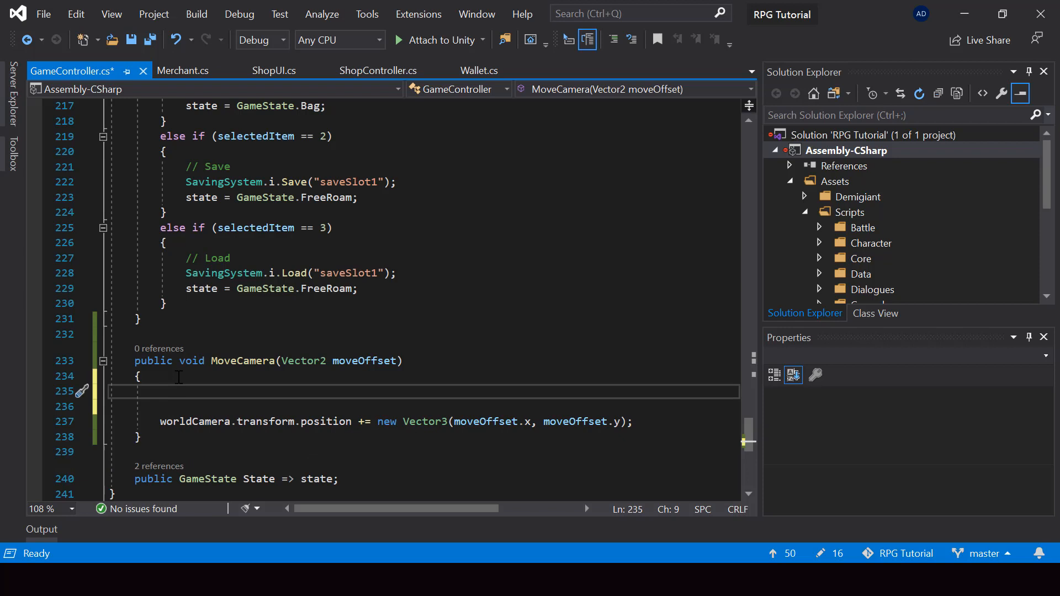
pyautogui.write('Fader.i.FadeIn(0.5f);')
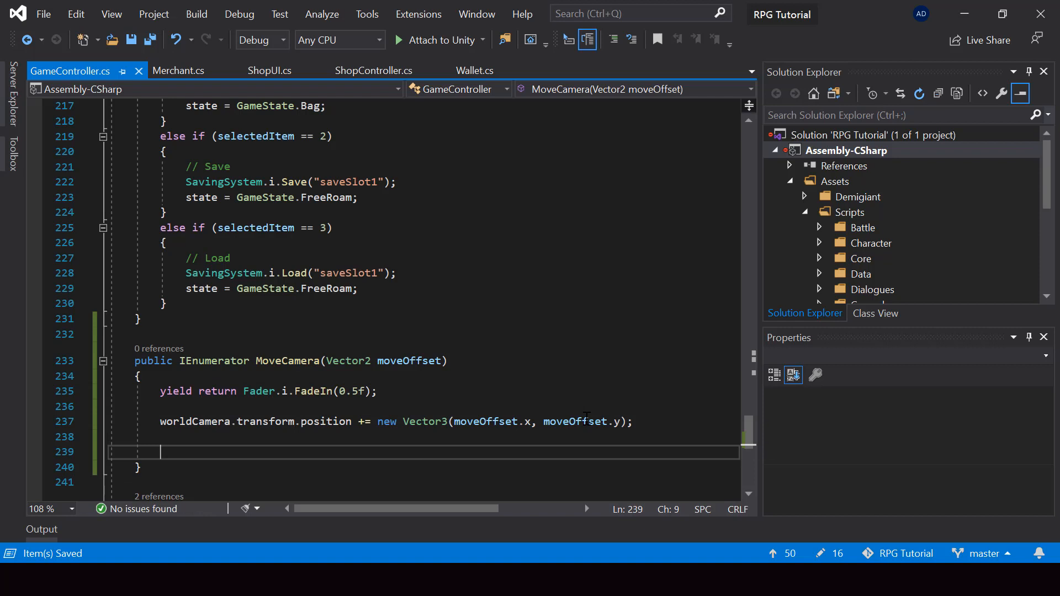
pyautogui.write('yield return Fader.i.FadeIn(0.5f);')
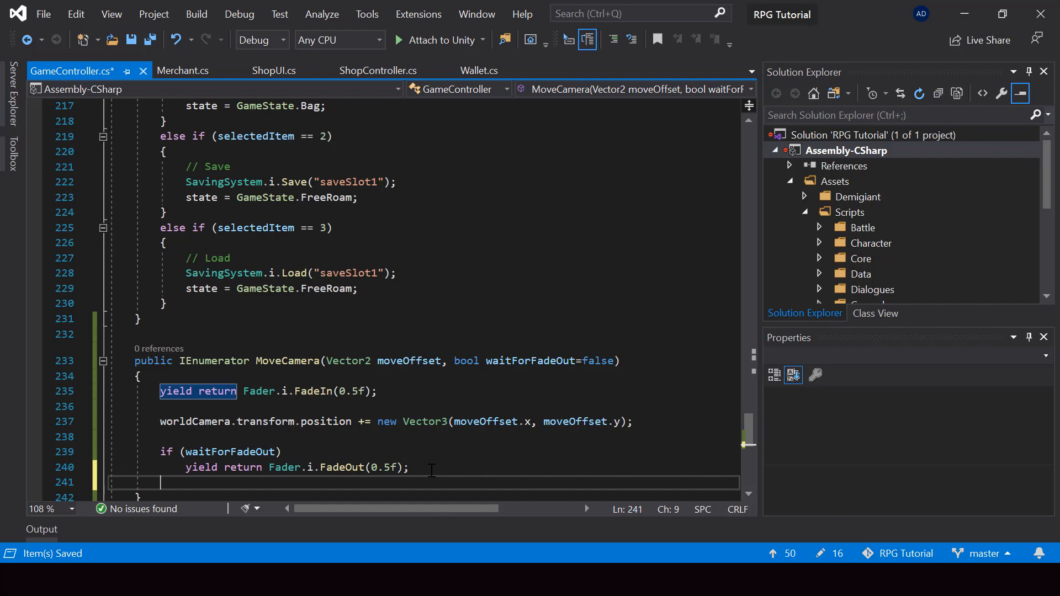
pyautogui.write('St')
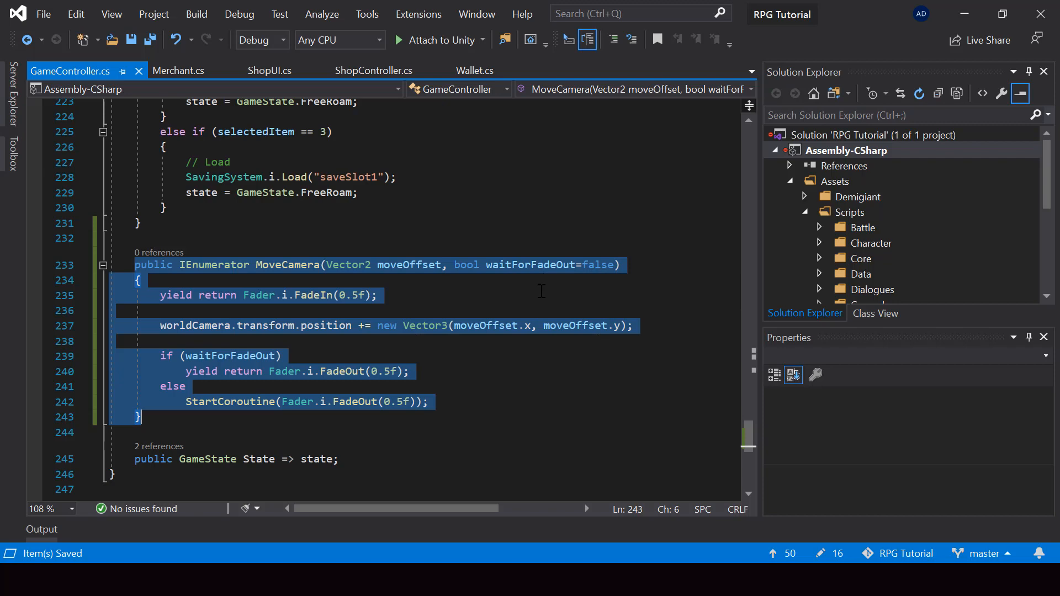
# Step: In ShopController's Buy case, insert yield return GameController.Instance.MoveCamera() before walletUI.Show()
pyautogui.click(374, 70)
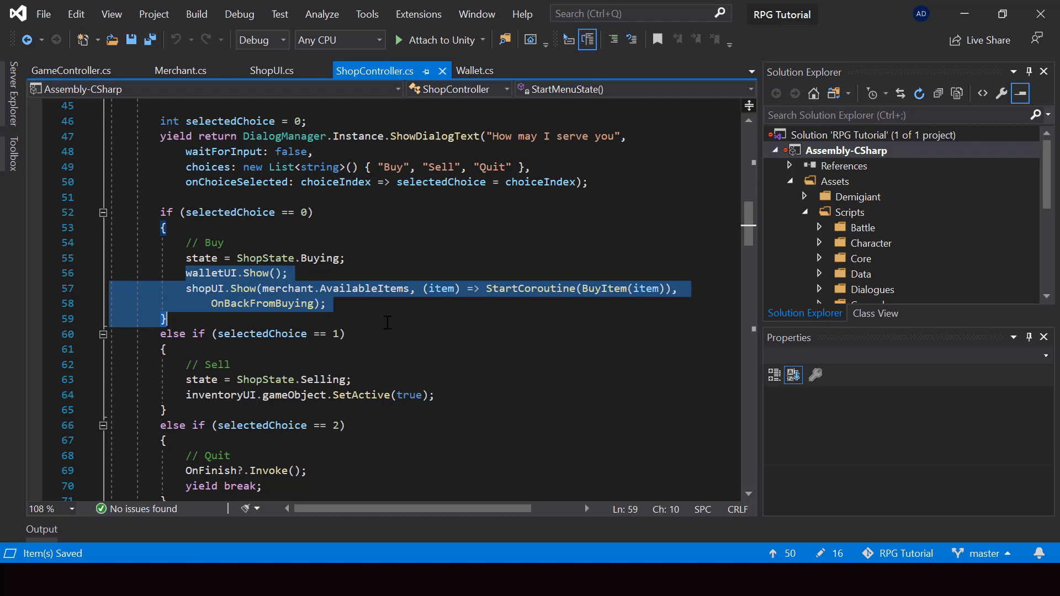
pyautogui.write('yield return')
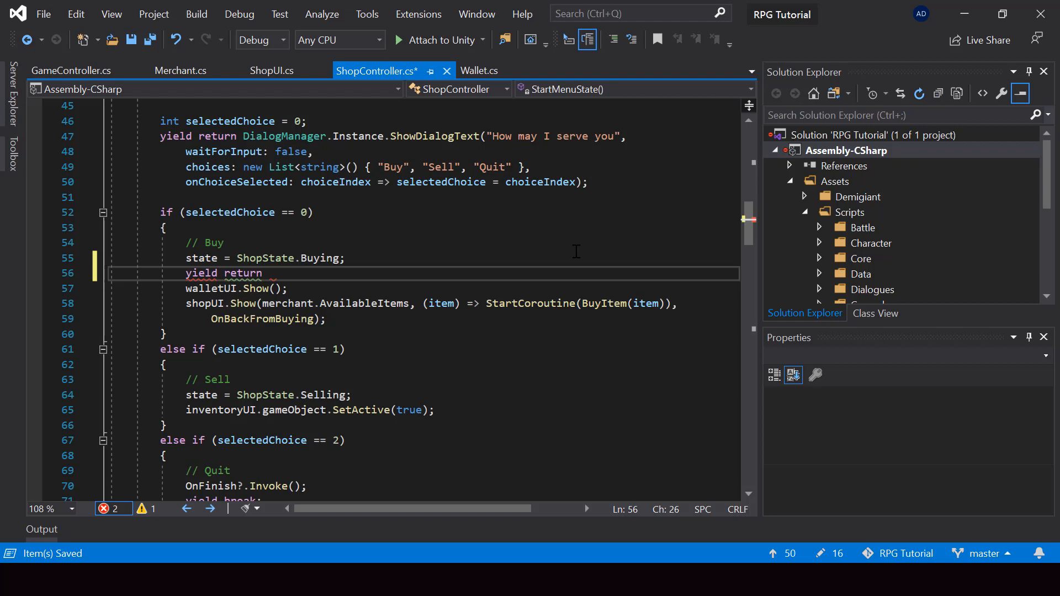
pyautogui.write('GameController.Instance.MoveCamera()')
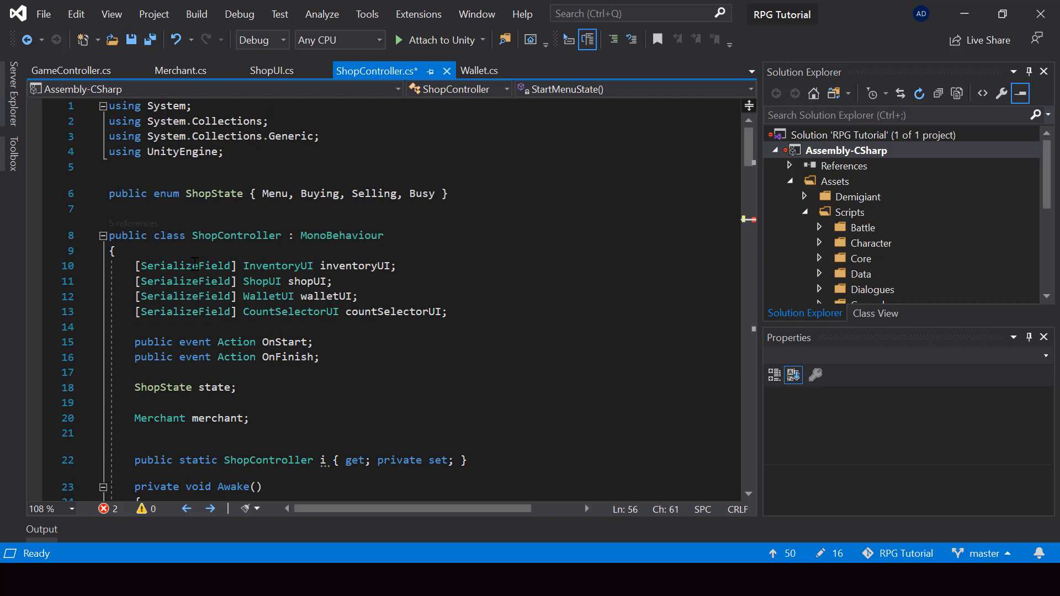
pyautogui.write('Ver')
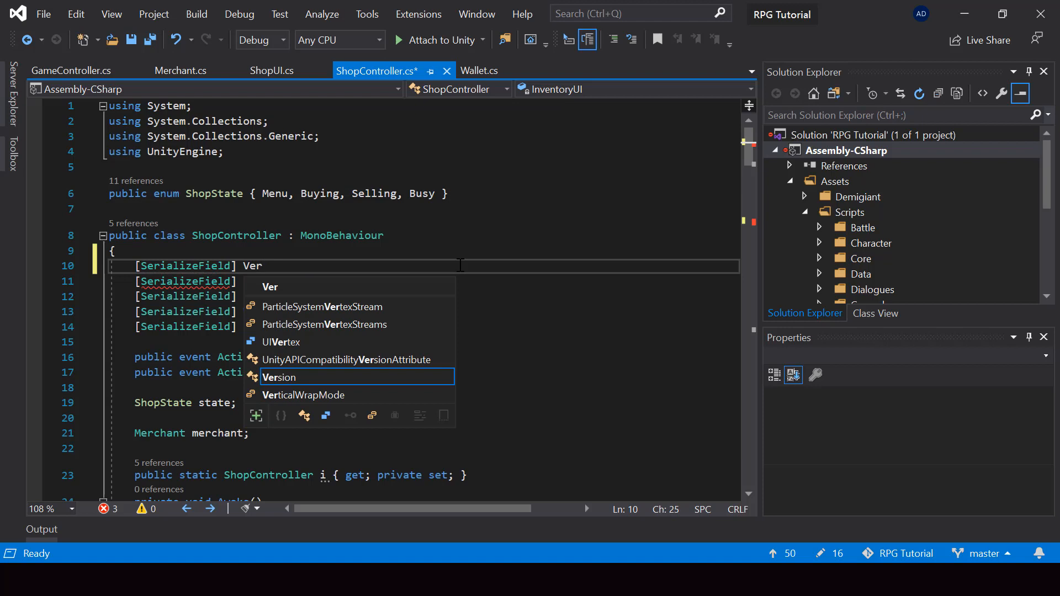
# Step: Declare a Vector2 shopCameraOffset field and cut the early state = ShopState.Buying line
pyautogui.write('Vector2 shopC')
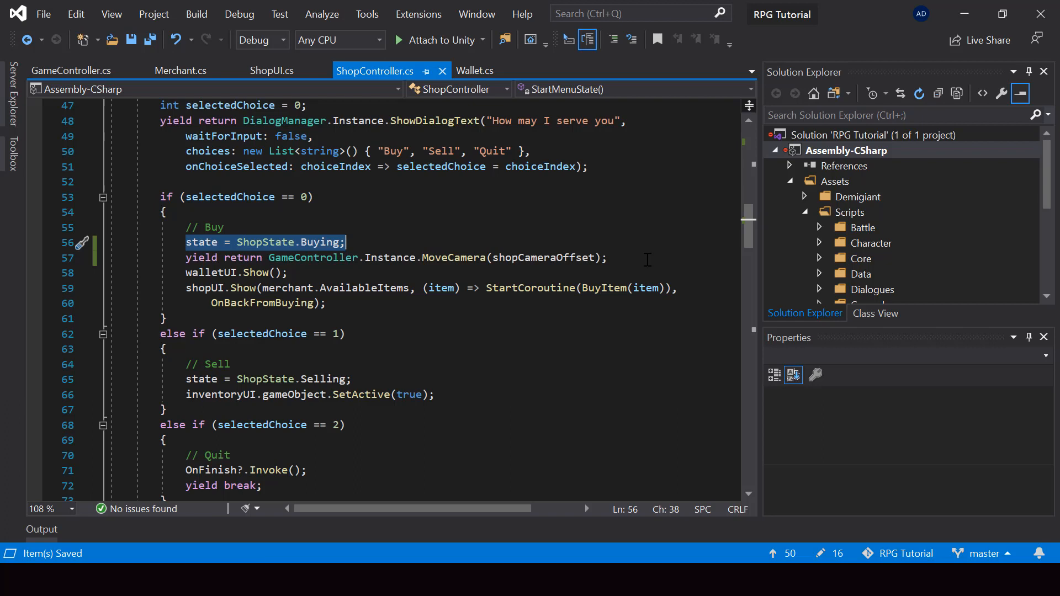
pyautogui.moveTo(321, 258)
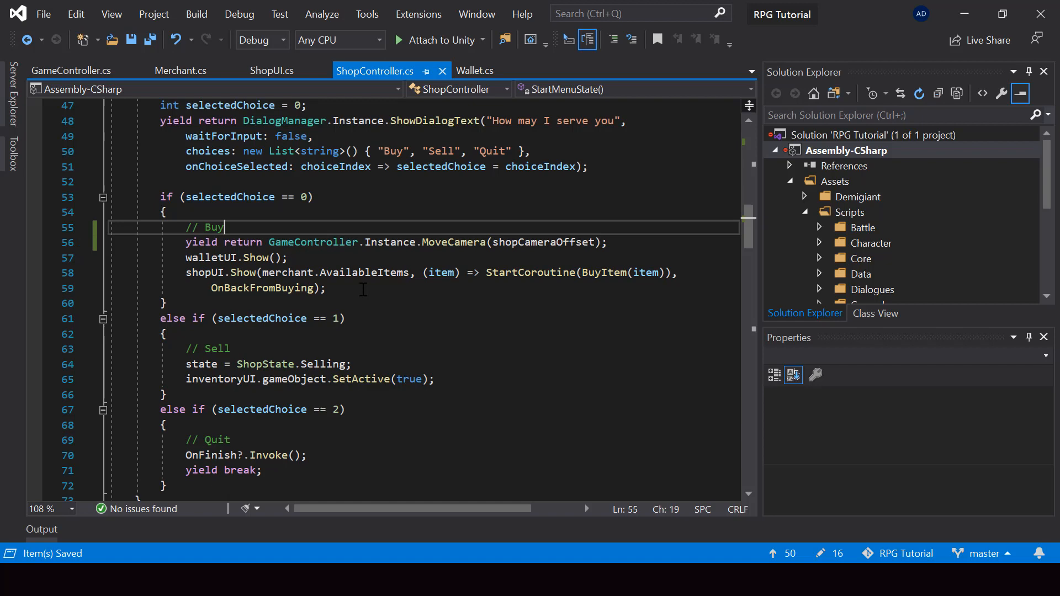
pyautogui.write('state = ShopState.Buying;')
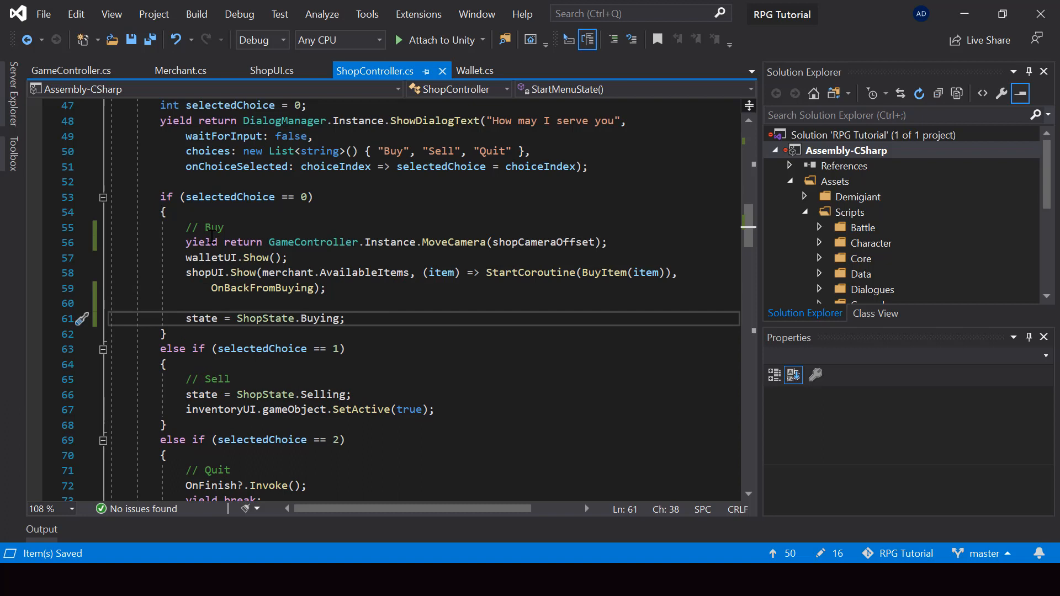
# Step: Place state = ShopState.Buying after shopUI.Show and open a line in OnBackFromBuying
pyautogui.moveTo(186, 242); pyautogui.dragTo(344, 318)
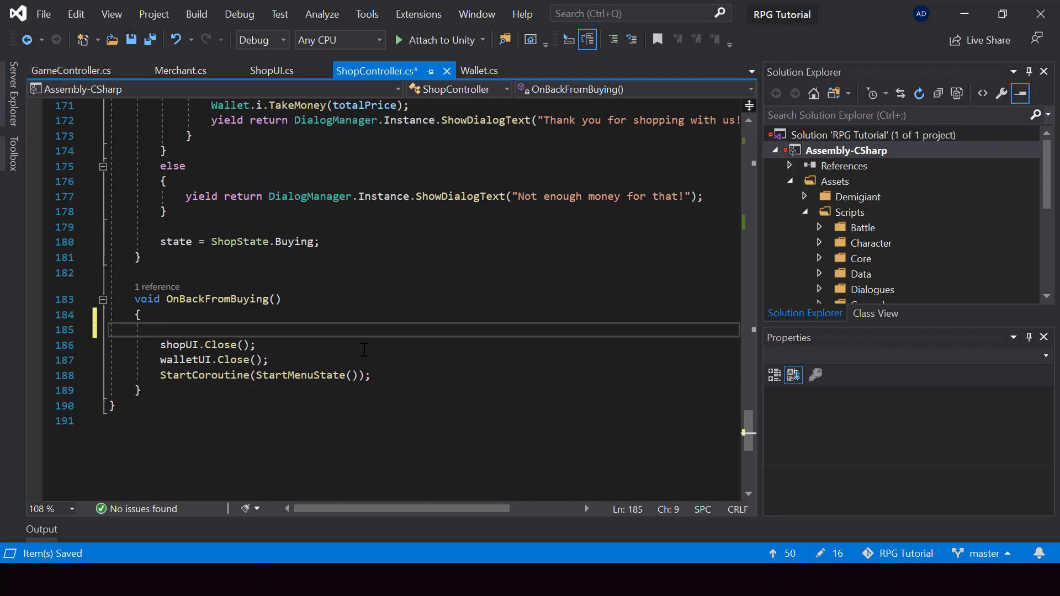
# Step: Make OnBackFromBuying an IEnumerator yielding MoveCamera(-shopCameraOffset), invoked via () => StartCoroutine
pyautogui.write('yield return GameController.Instance.MoveCamera')
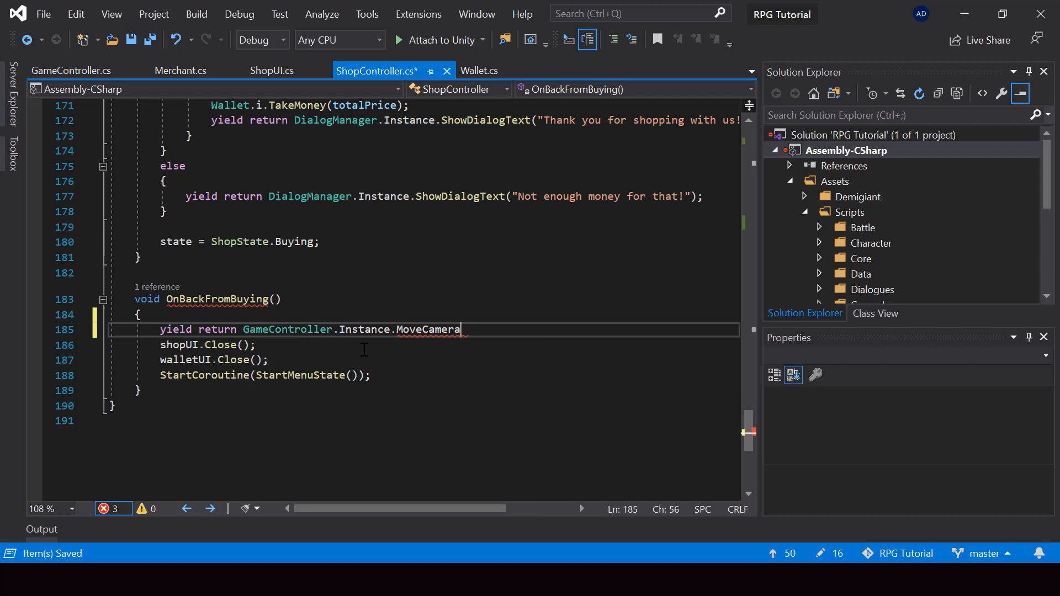
pyautogui.write('(-')
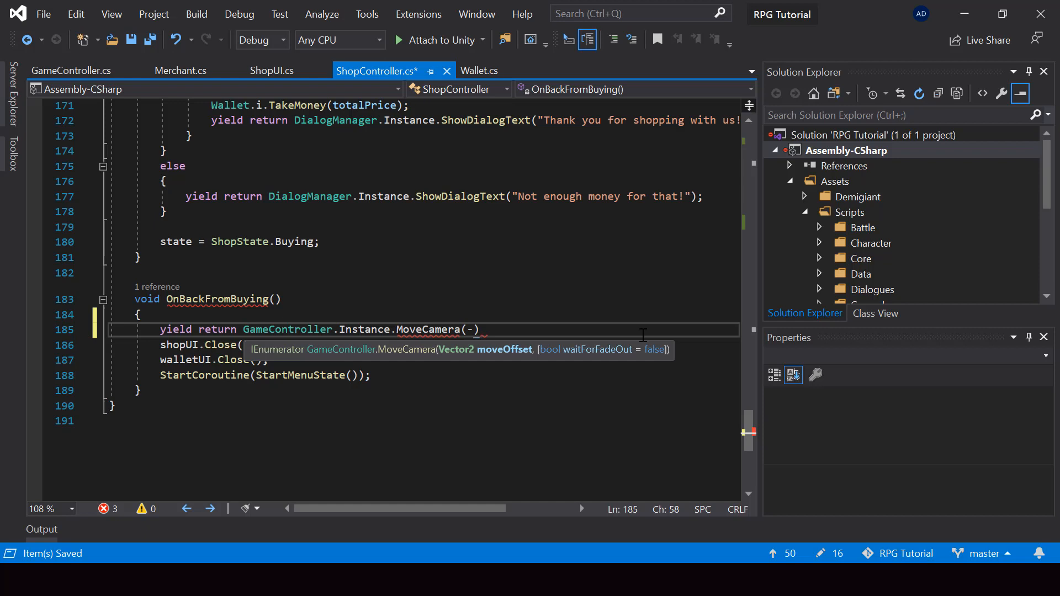
pyautogui.write('shopCameraOffset')
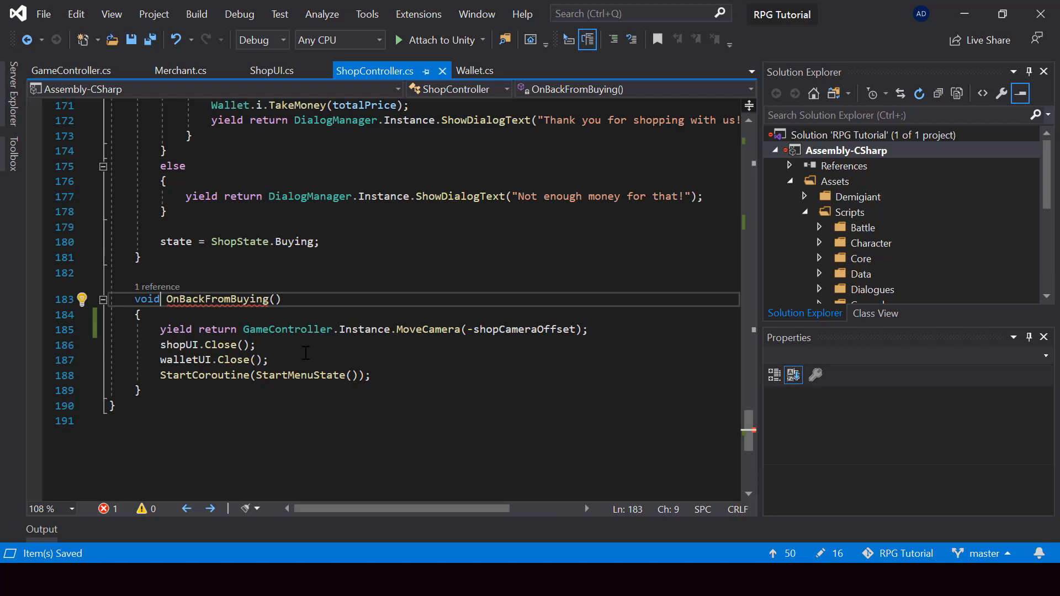
pyautogui.write('IEnumerator')
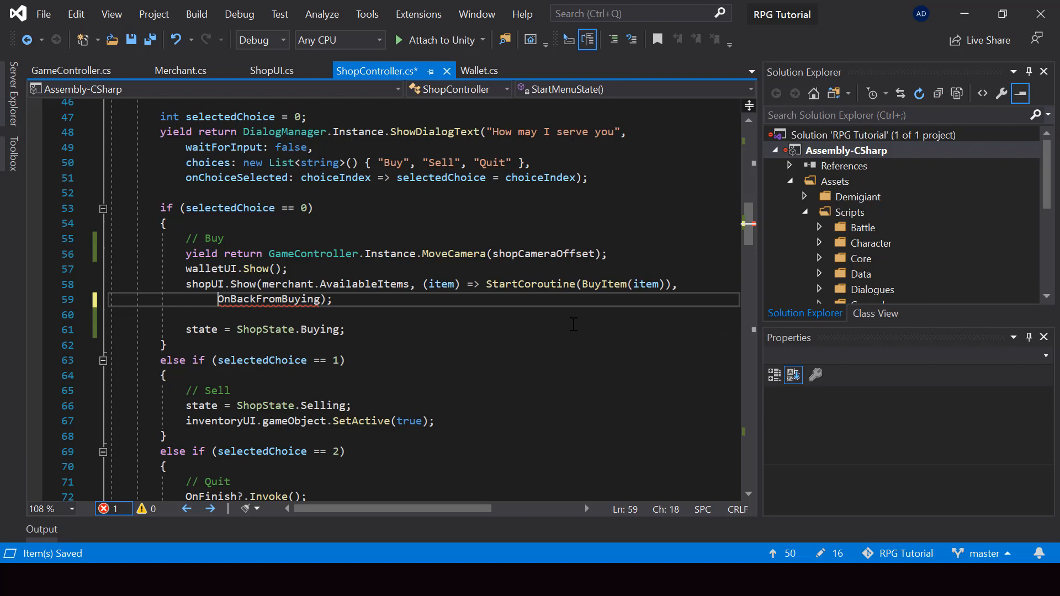
pyautogui.write('() => Start')
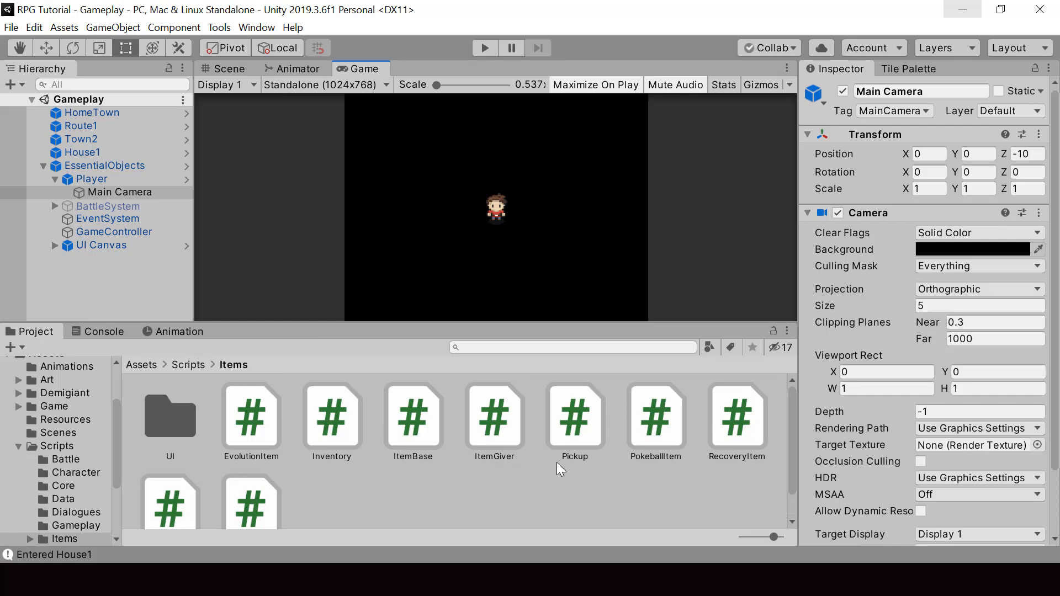
# Step: Start Play mode and talk to the House1 shopkeeper to get Buy, Sell, Quit
pyautogui.click(114, 232)
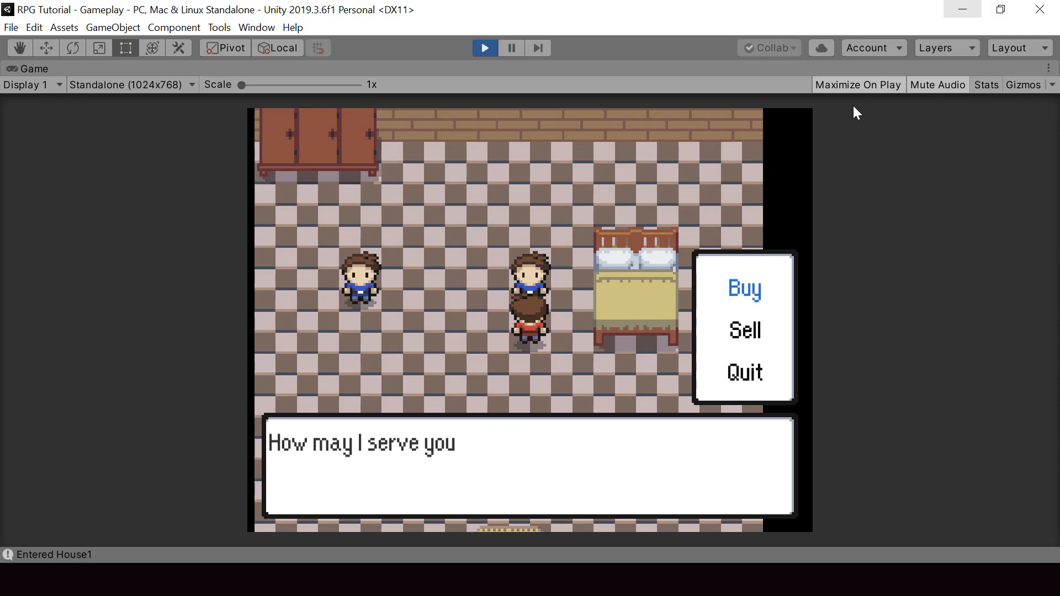
pyautogui.moveTo(232, 126)
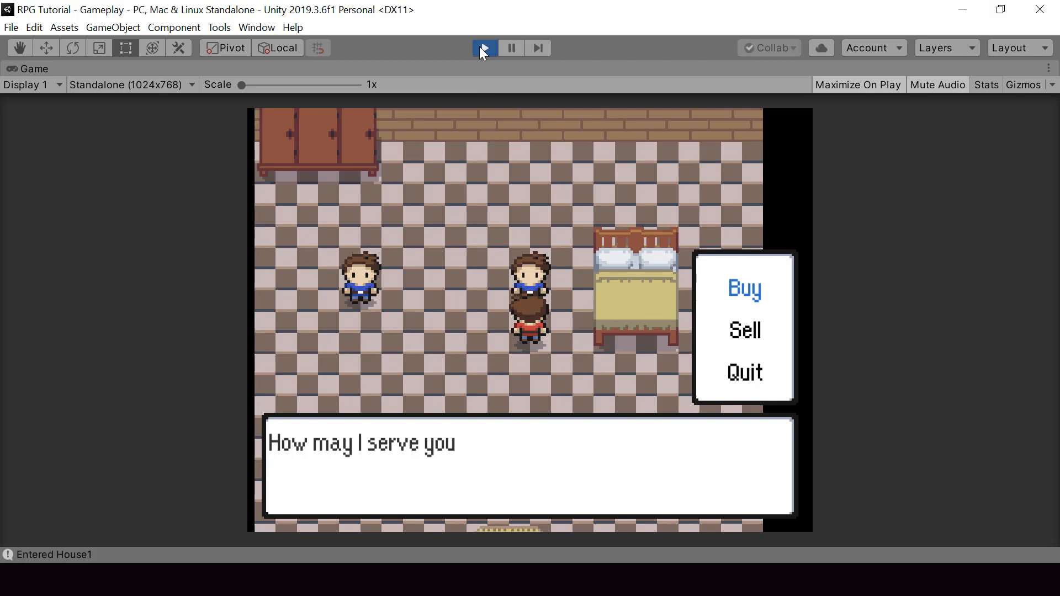
# Step: Restart Play mode, focus the game, and open the buy list with the camera shifted
pyautogui.click(484, 48)
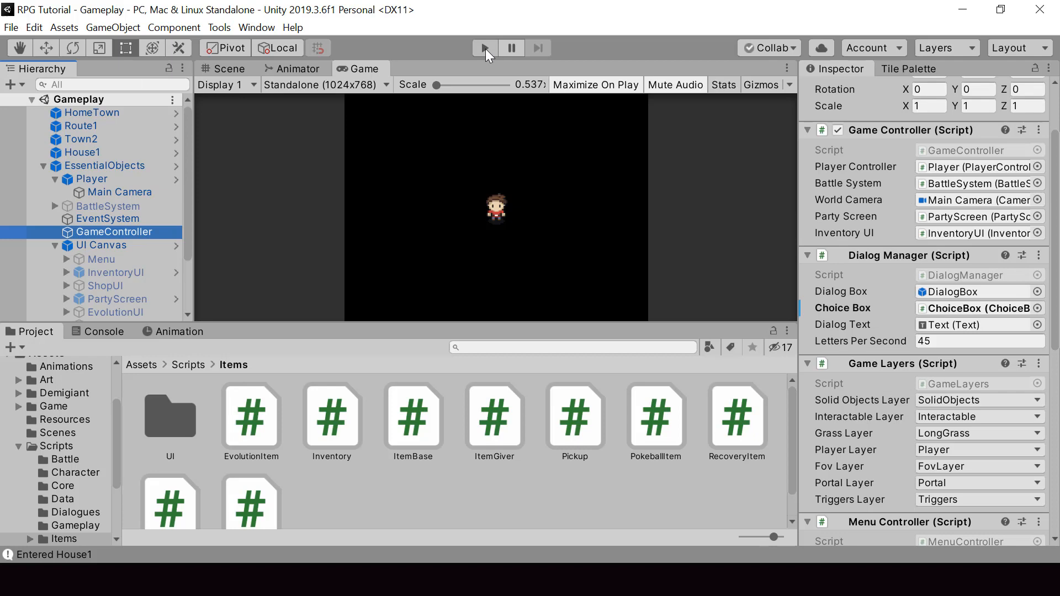
pyautogui.click(485, 48)
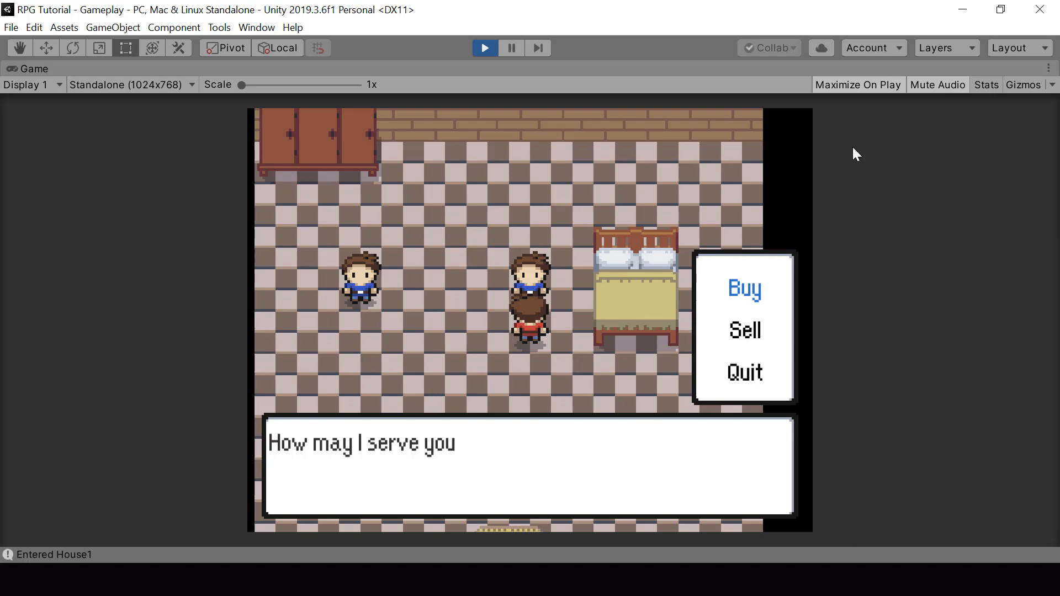
pyautogui.click(744, 288)
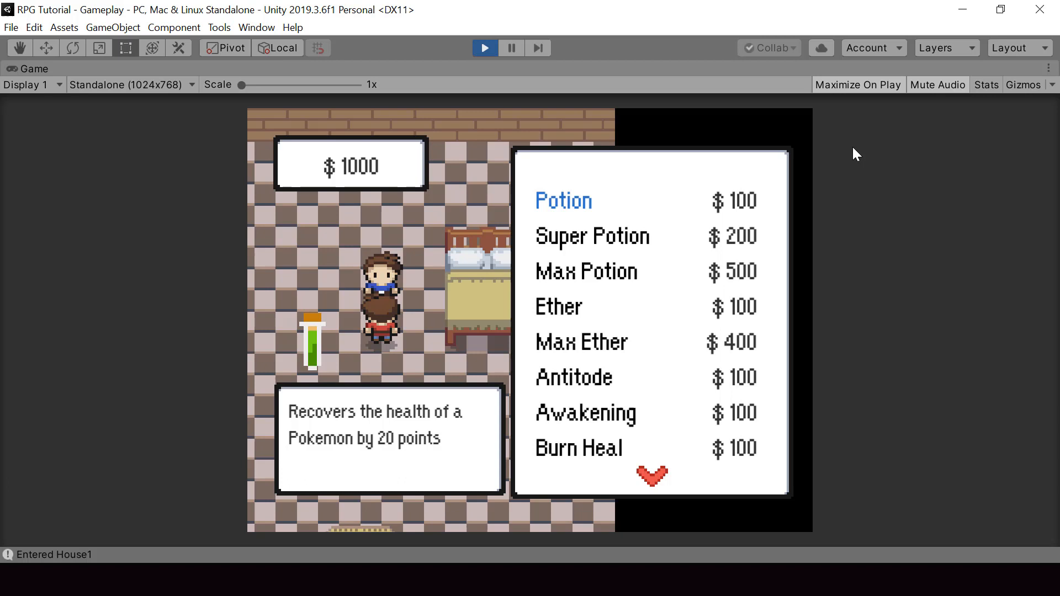
pyautogui.moveTo(277, 229)
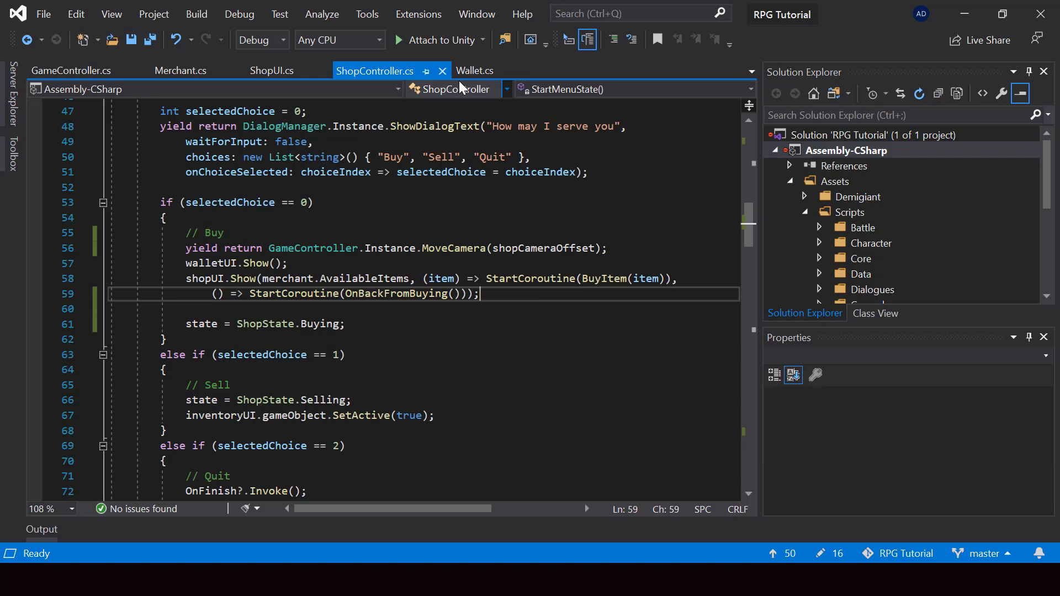
# Step: Make Wallet implement ISavable, returning money in CaptureState and restoring money as (float)state
pyautogui.click(475, 71)
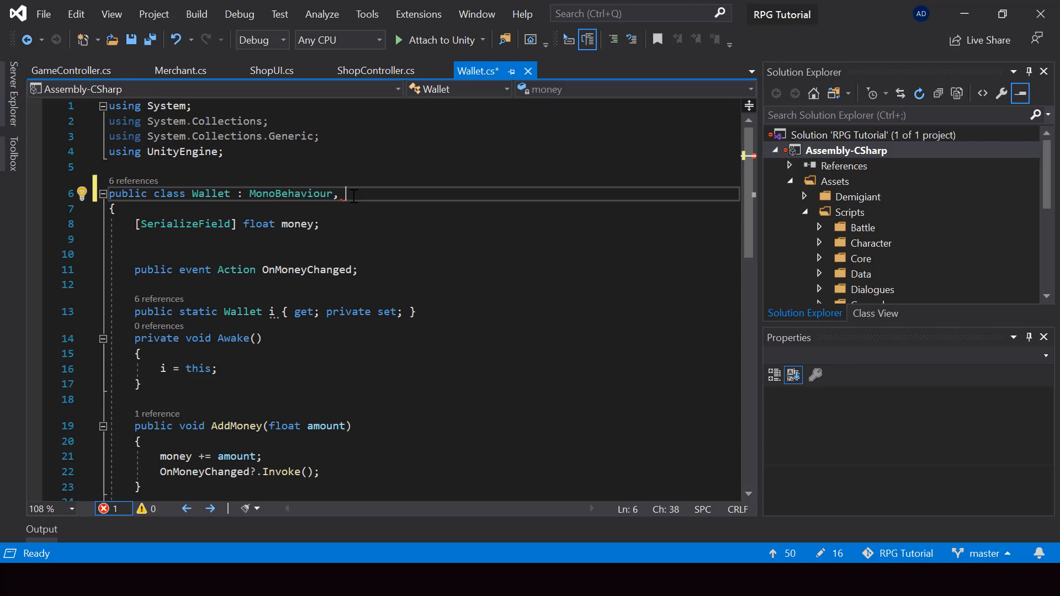
pyautogui.write('ISavable')
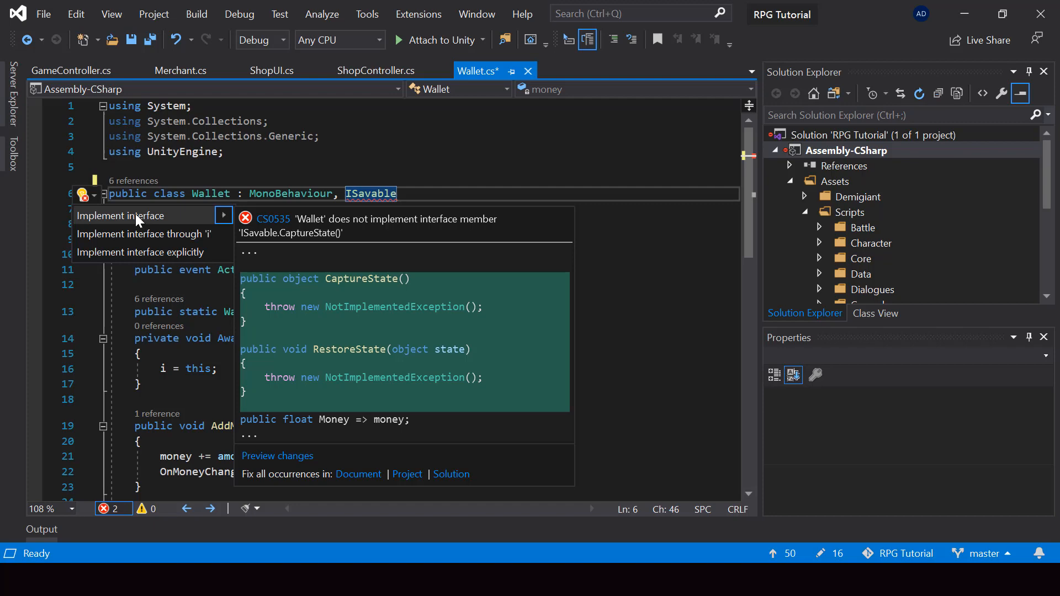
pyautogui.click(121, 216)
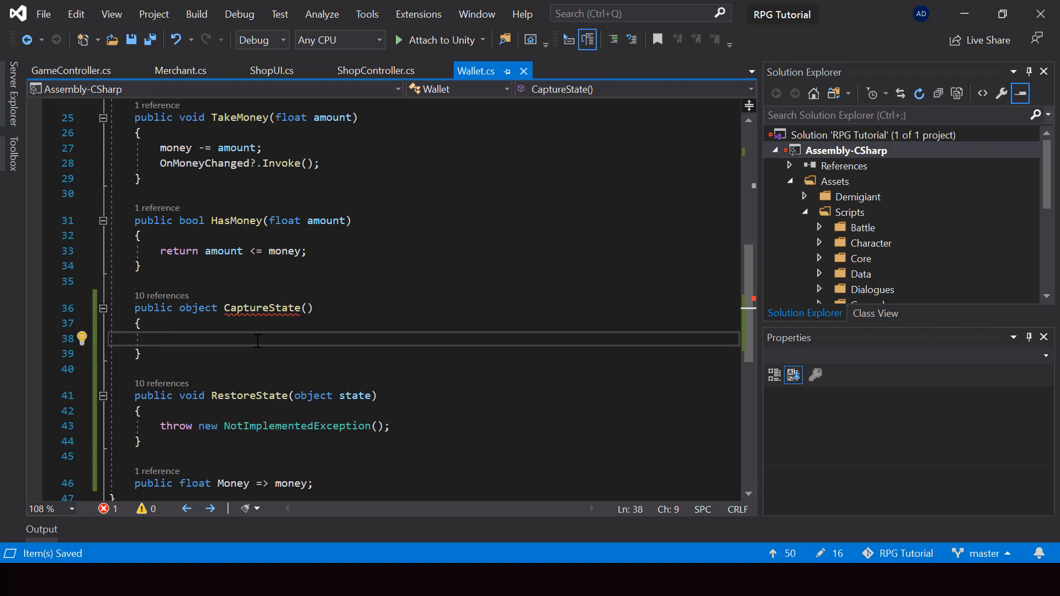
pyautogui.write('return money;')
pyautogui.click(424, 426)
pyautogui.write('money =')
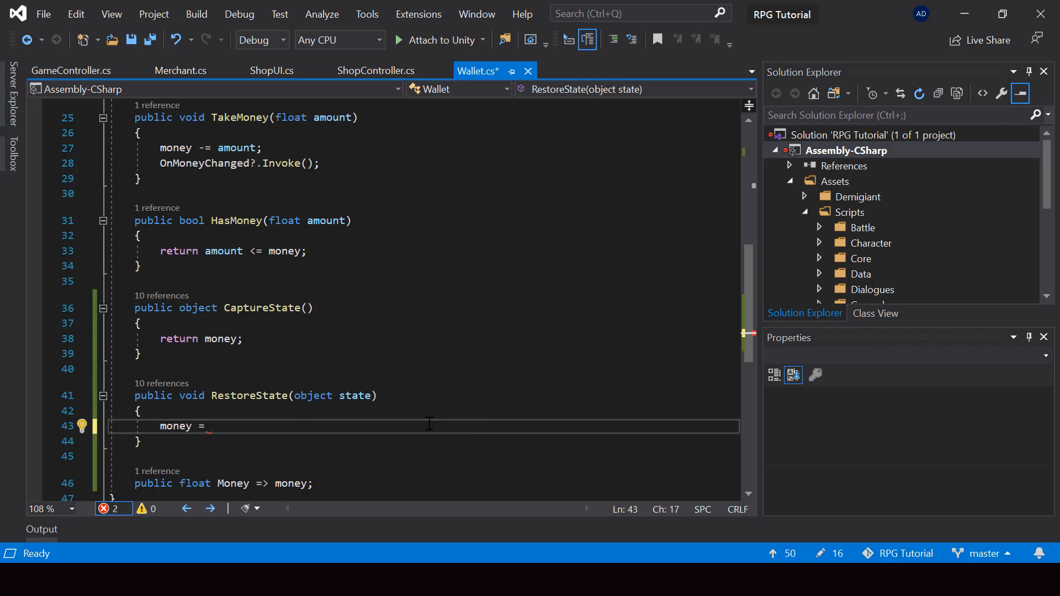
pyautogui.write('(float)sa')
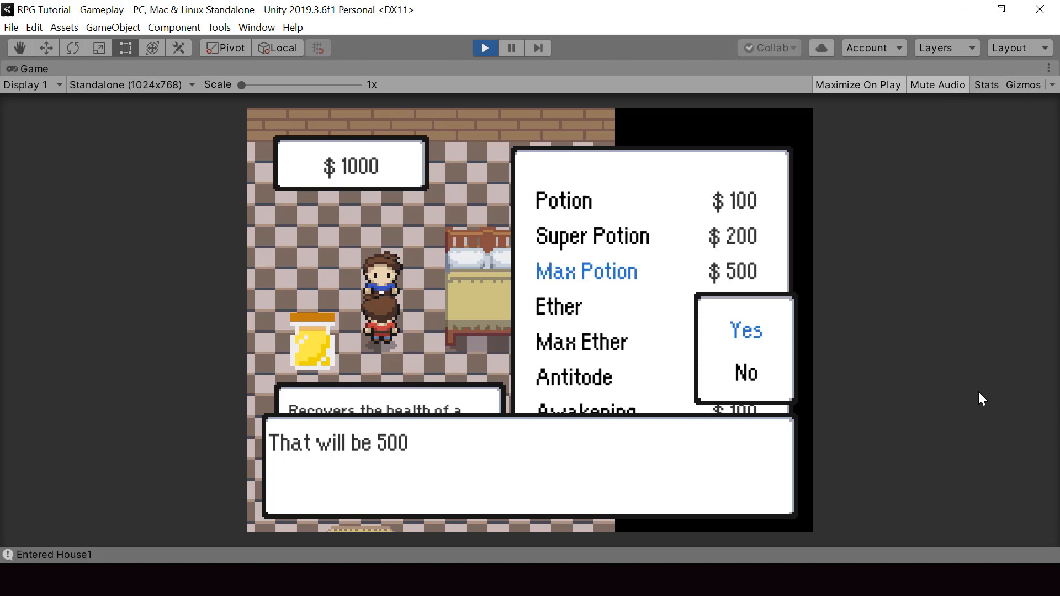
# Step: Buy a Max Potion and save, then stop and replay to test that the $500 wallet loads
pyautogui.click(745, 330)
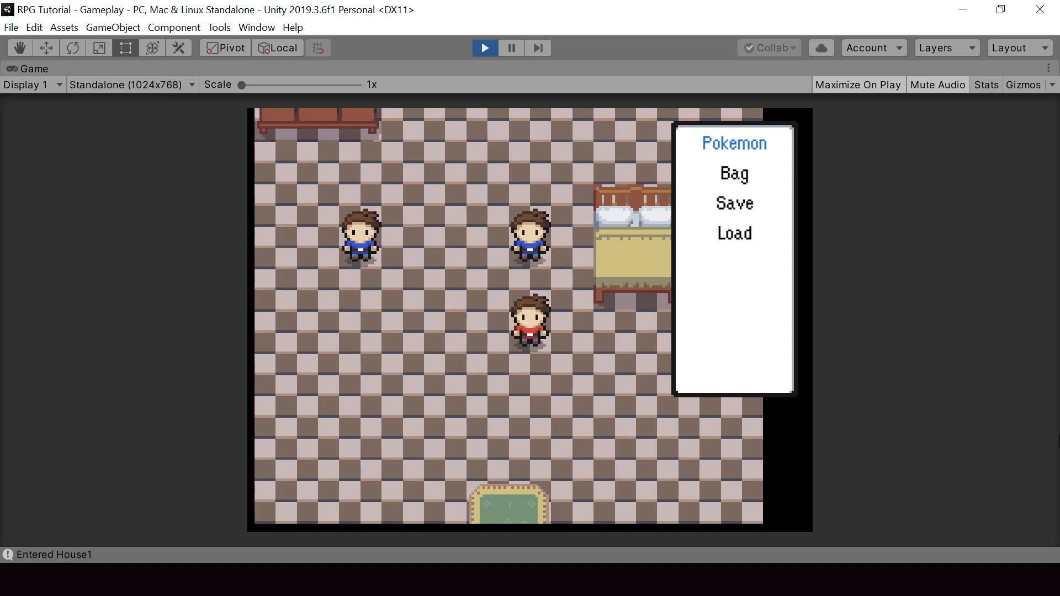
pyautogui.click(484, 48)
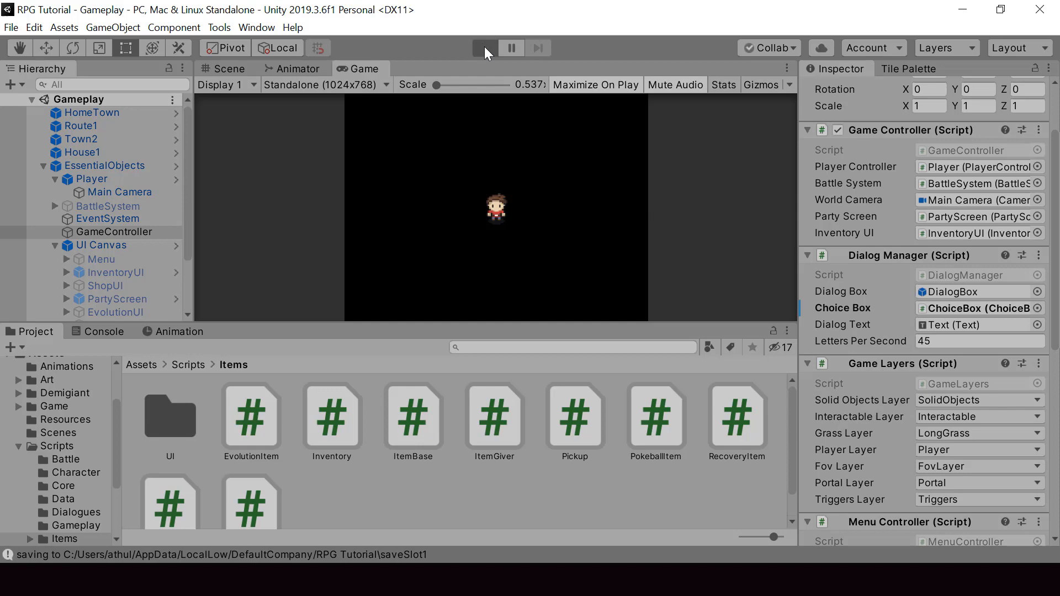
pyautogui.click(485, 48)
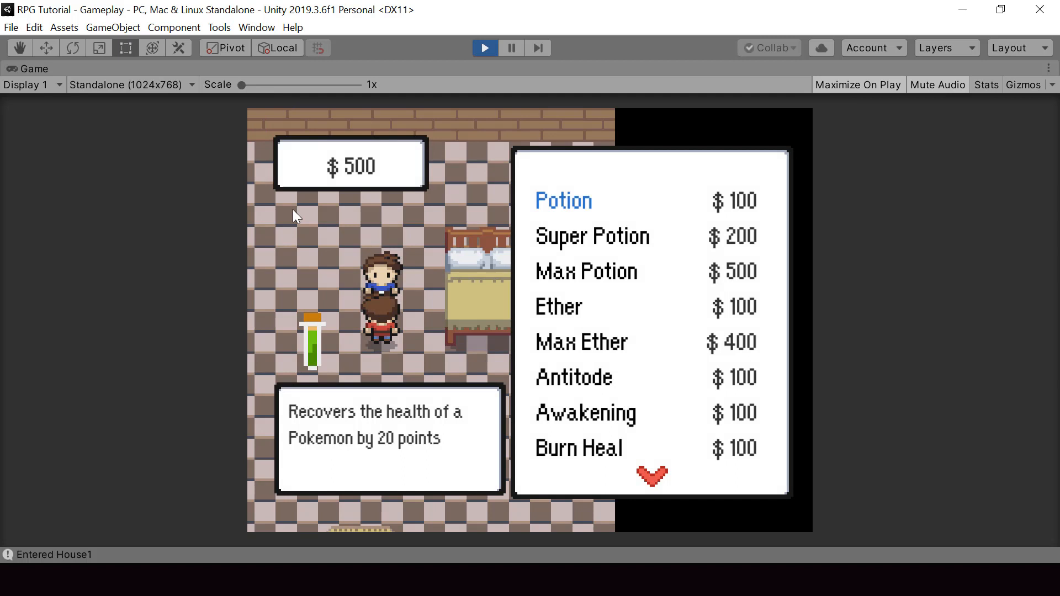
pyautogui.moveTo(507, 337)
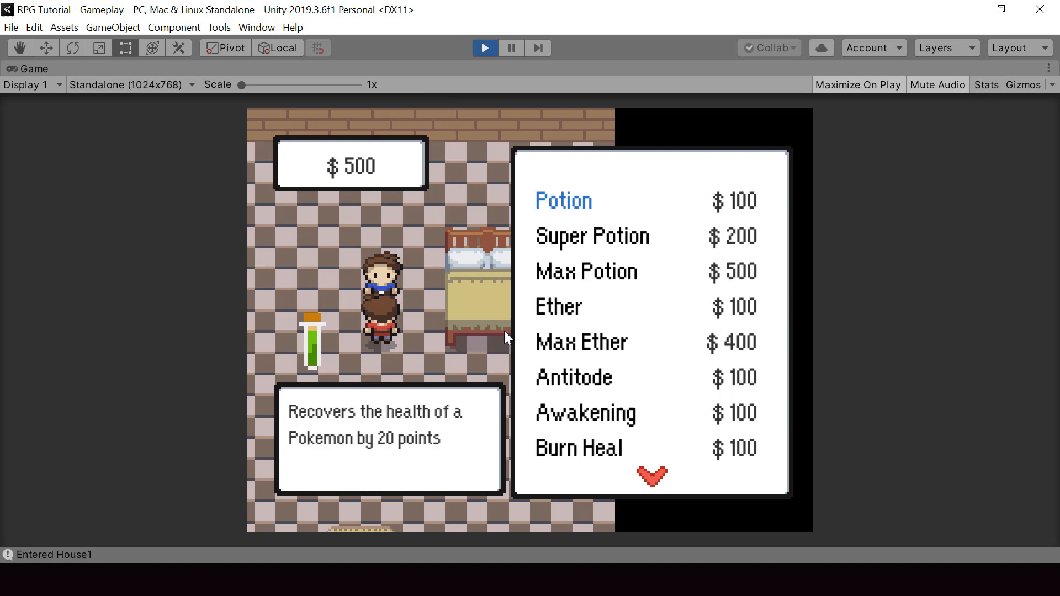